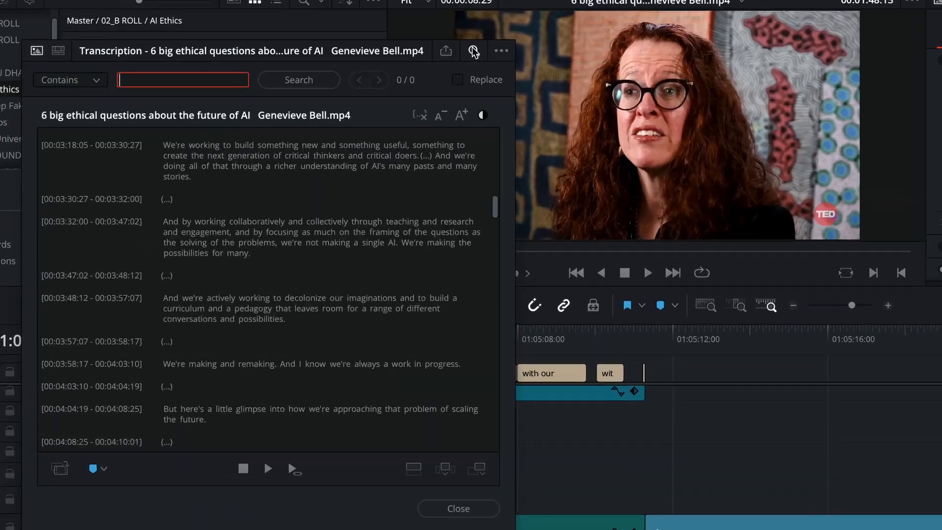
Step: Search the transcript for 'AI' and scroll through the highlighted matches
type("AI")
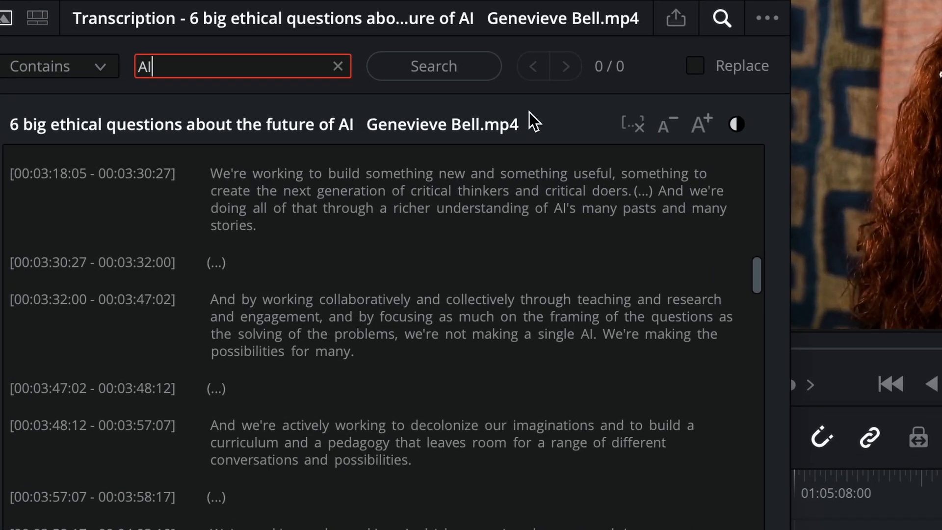
left_click(433, 65)
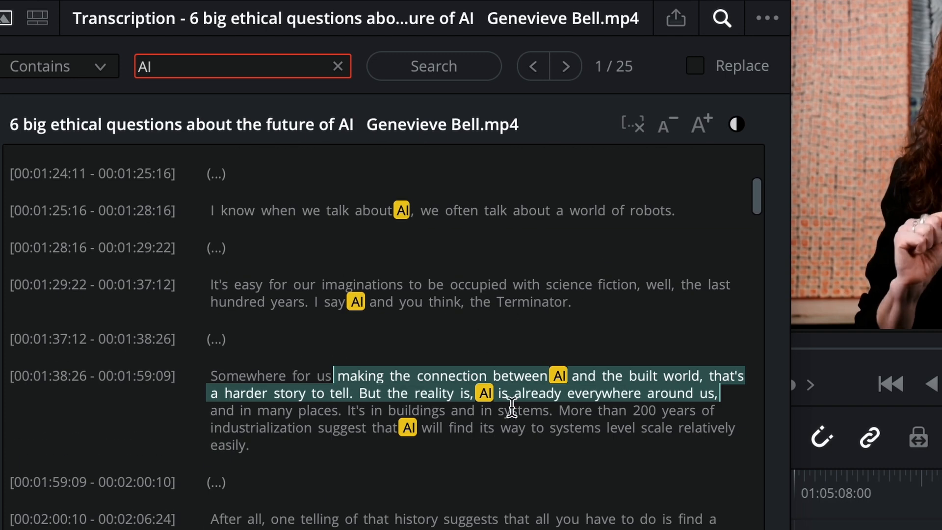
scroll("down", 3)
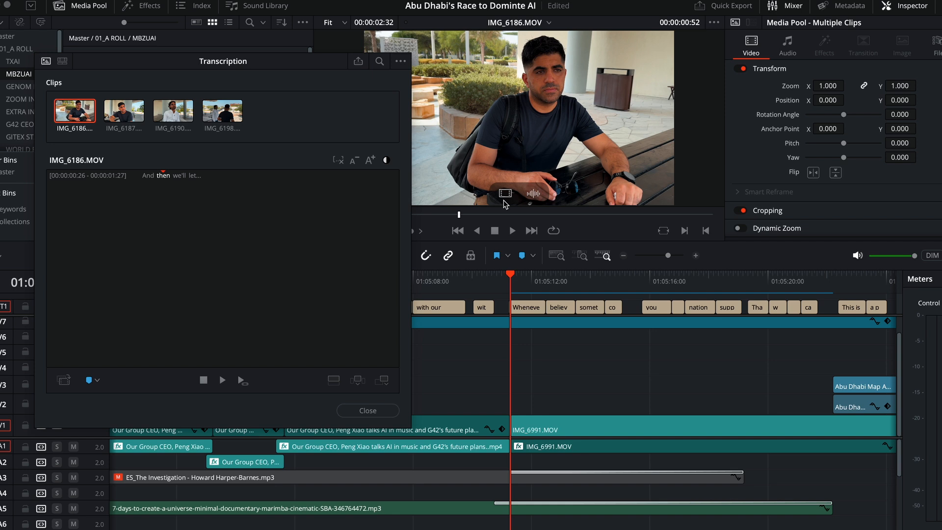
Step: Show IMG_6189.MOV's transcript about studying trustworthy AI
left_click(123, 110)
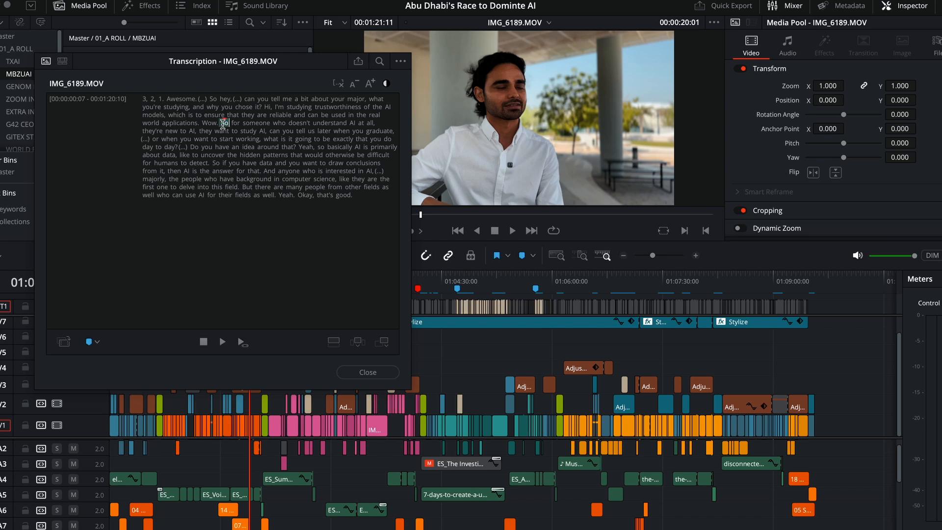
Step: Select the existing search text and search the transcript for 'AI', highlighting 25 matches
left_click_drag(220, 123, 316, 131)
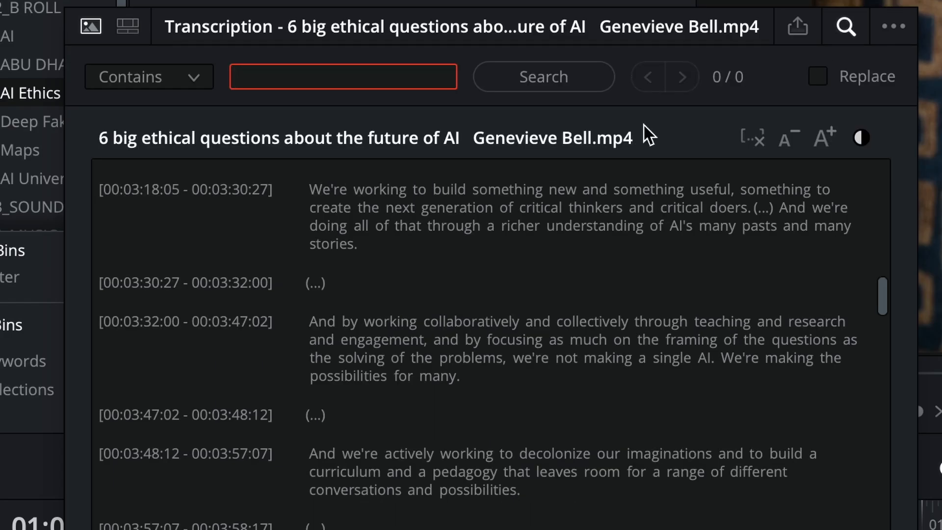
type("AI")
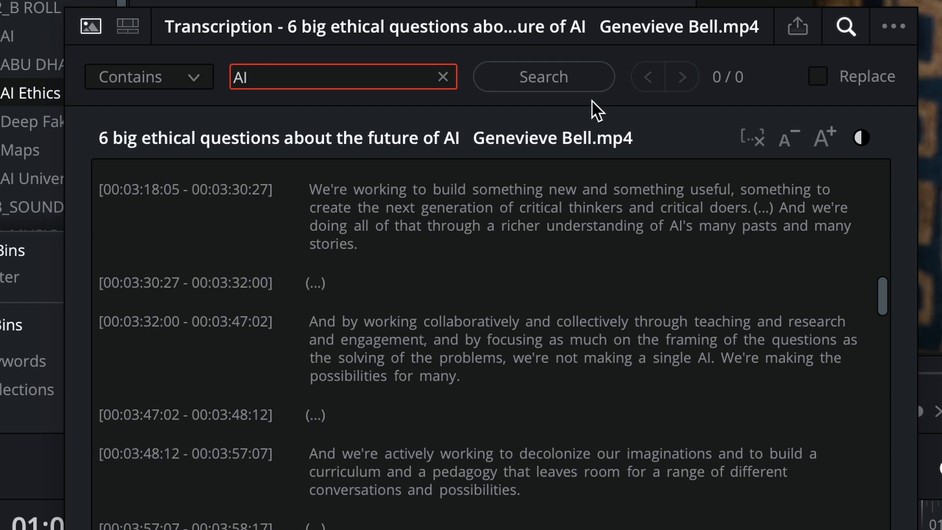
left_click(543, 76)
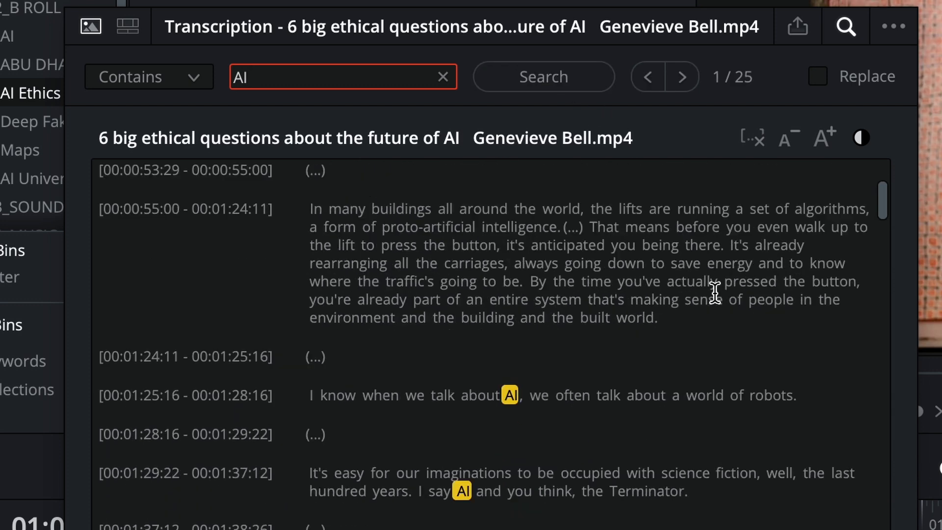